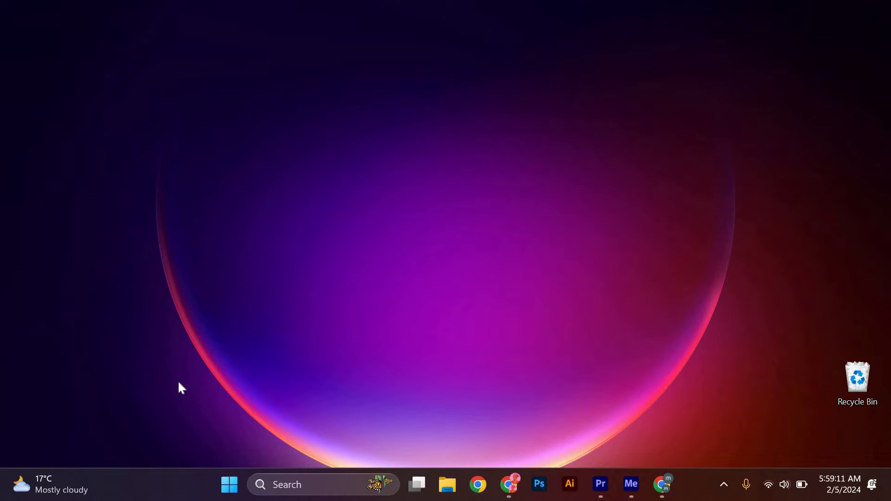
mouse_move(307, 367)
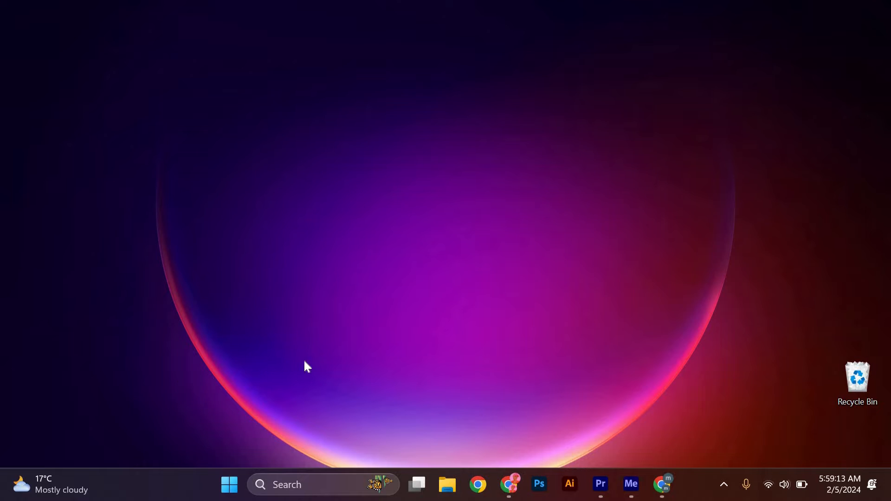
mouse_move(521, 390)
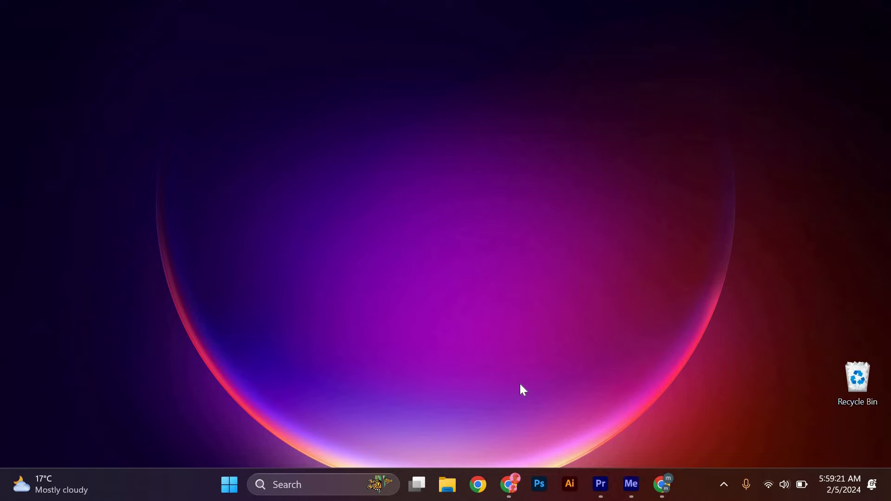
Step: Launch Chrome and load youtube.com in a new tab
left_click(478, 484)
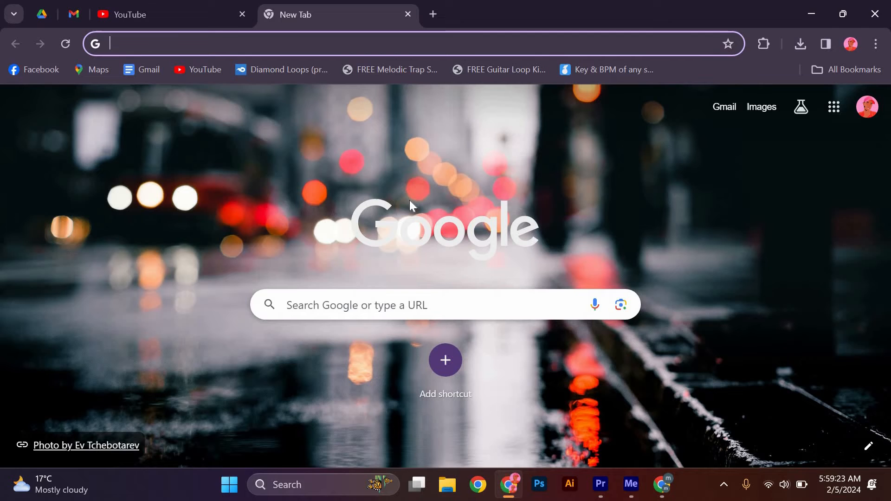
type("youtube.com")
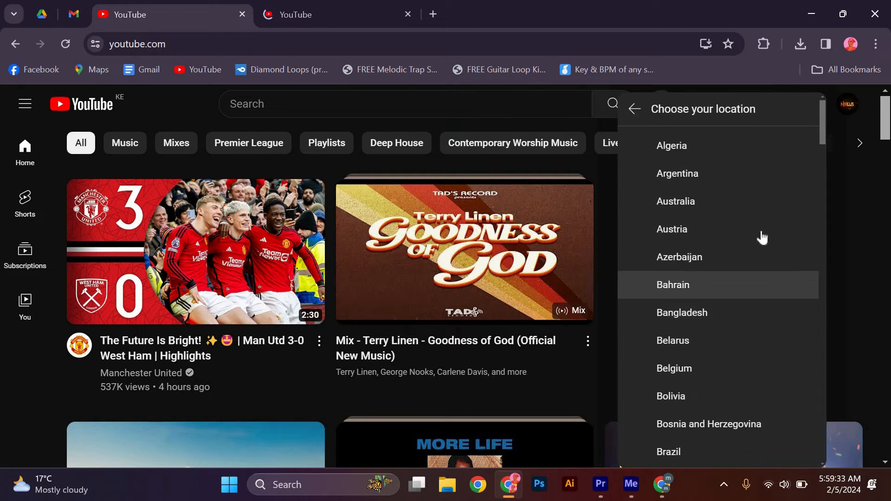
Step: Scroll down the Choose your location list to countries from Cyprus through Ghana
scroll("down", 3)
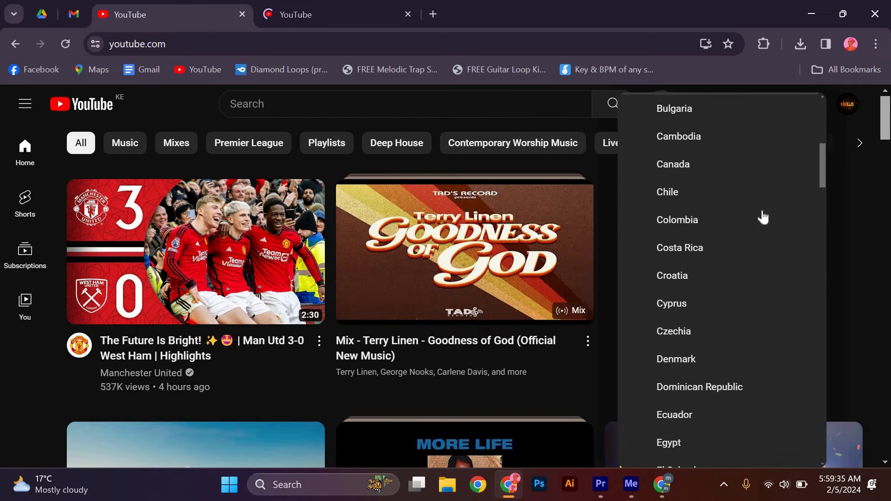
scroll("down", 3)
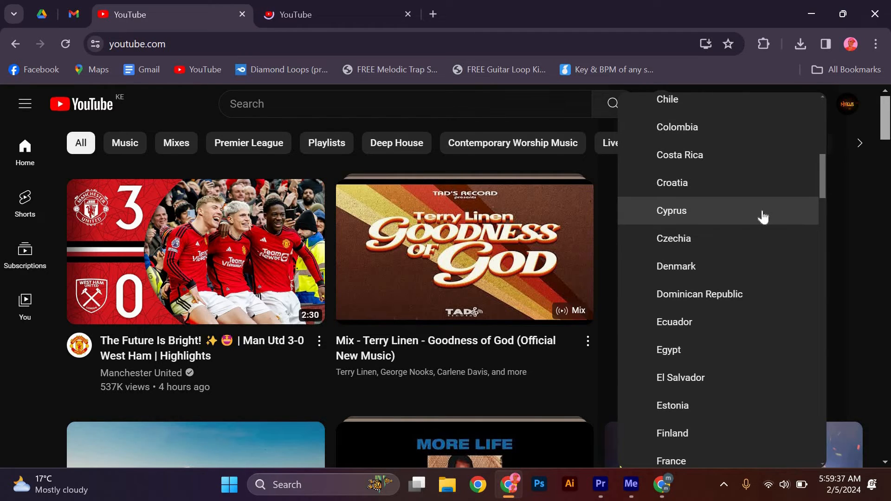
scroll("down", 3)
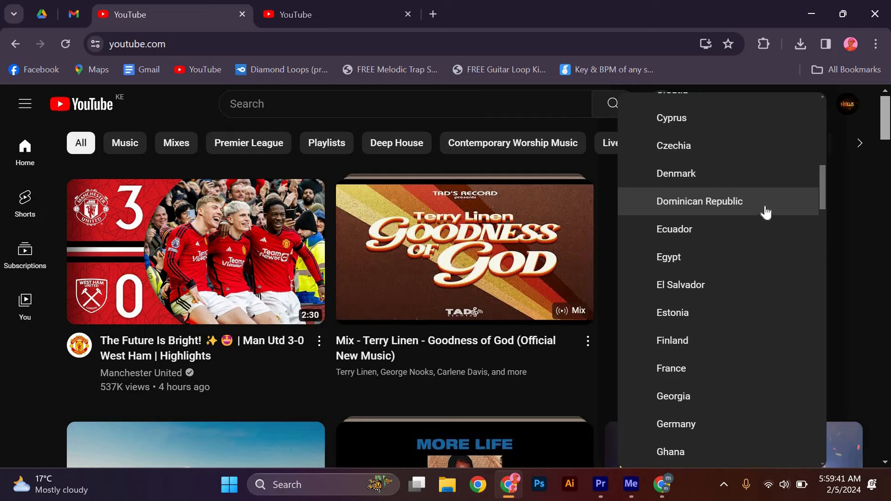
mouse_move(850, 188)
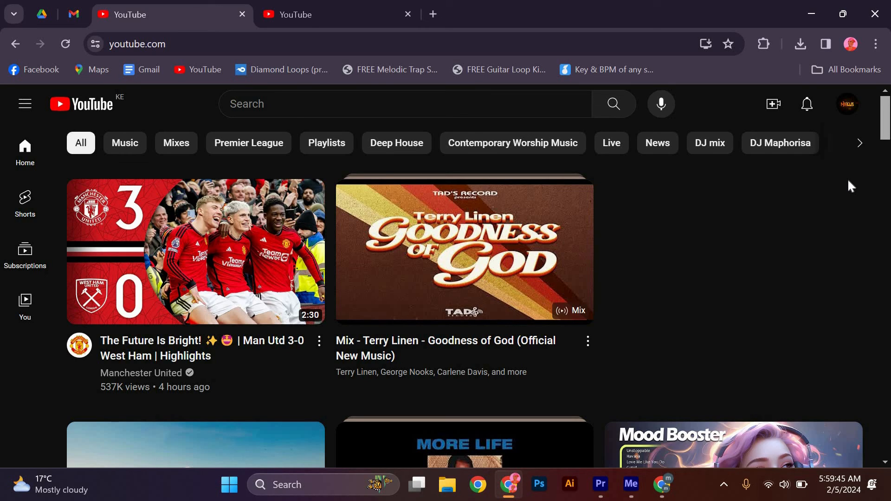
mouse_move(839, 195)
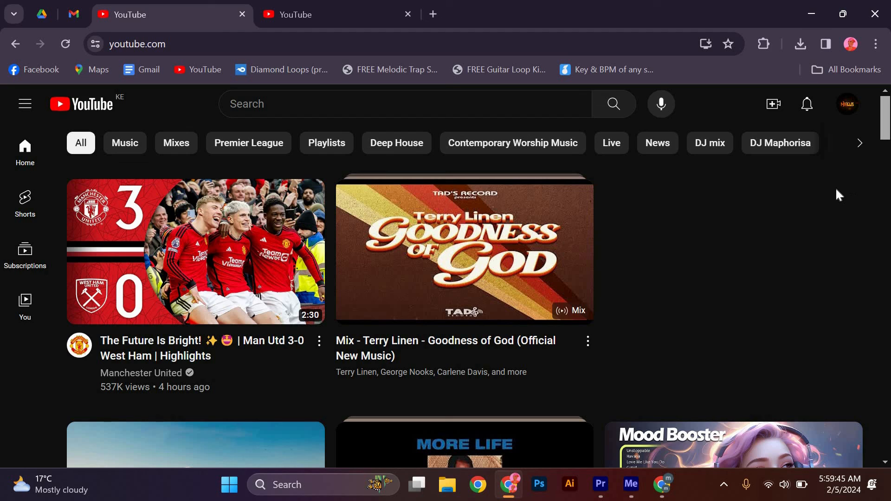